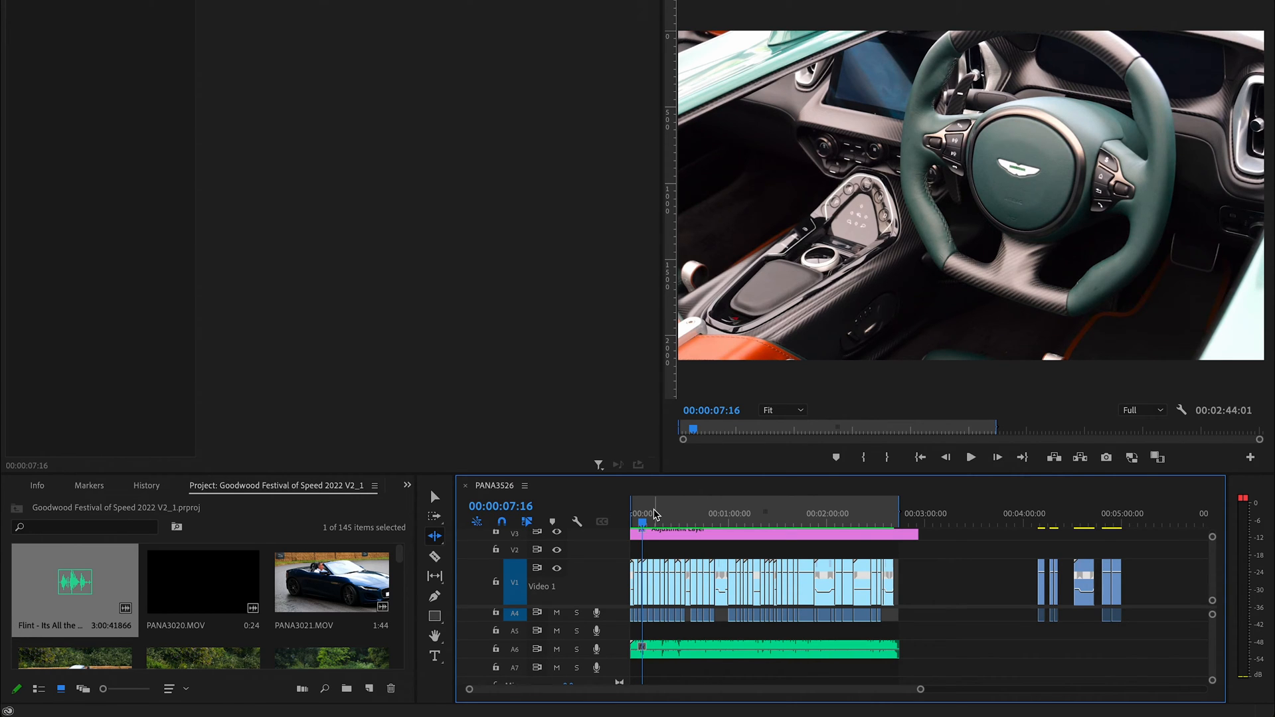
mouse_move(763, 653)
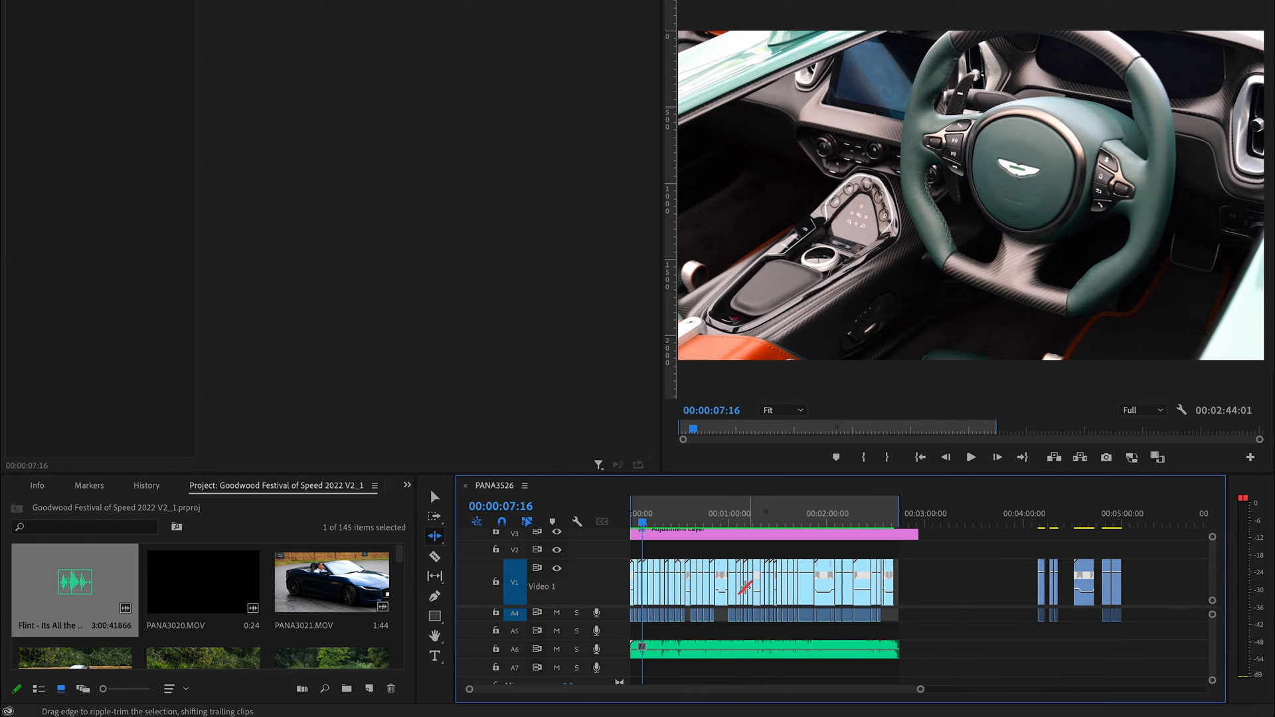
mouse_move(834, 679)
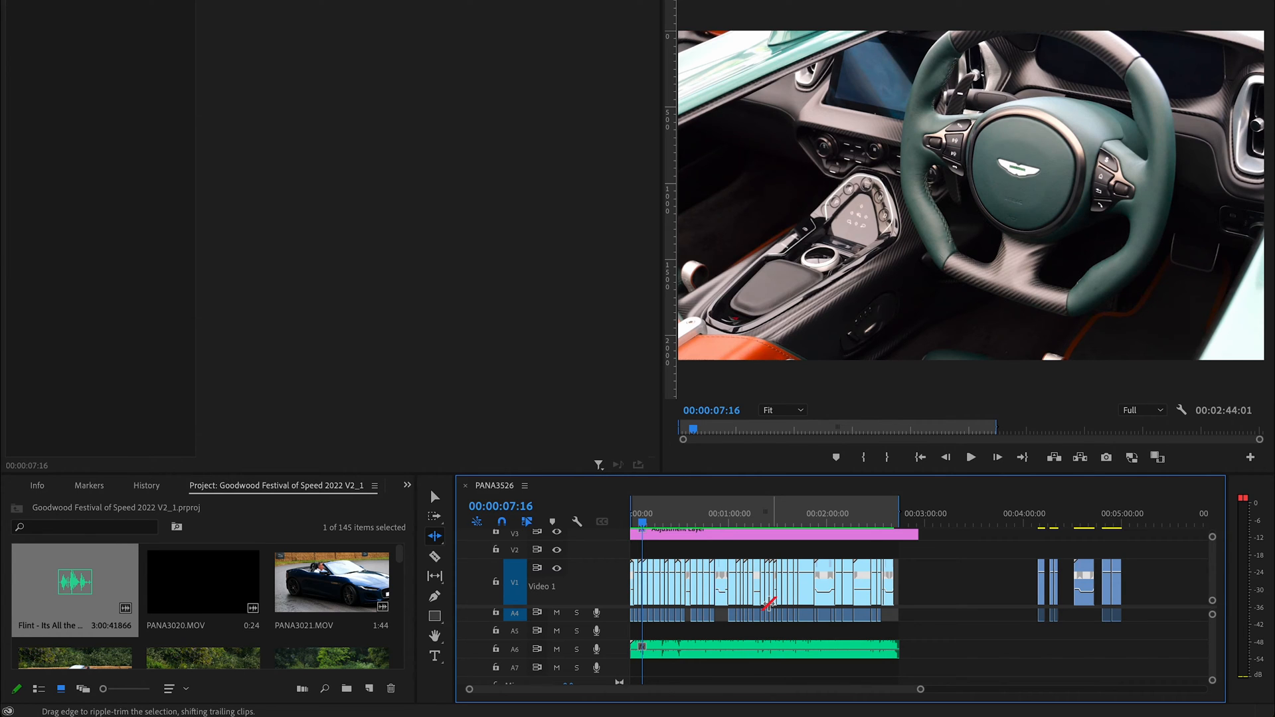
mouse_move(729, 653)
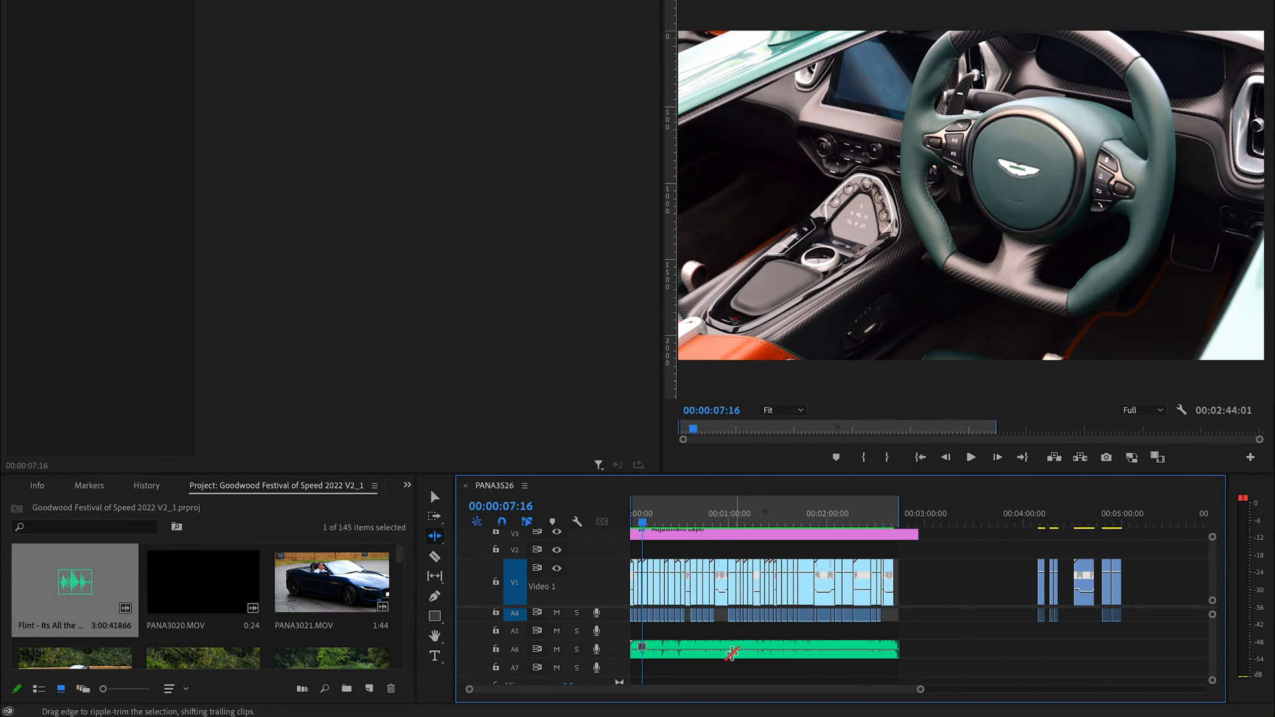
Return to plain clip selection with the Selection Tool, leaving Ripple Edit
click(434, 497)
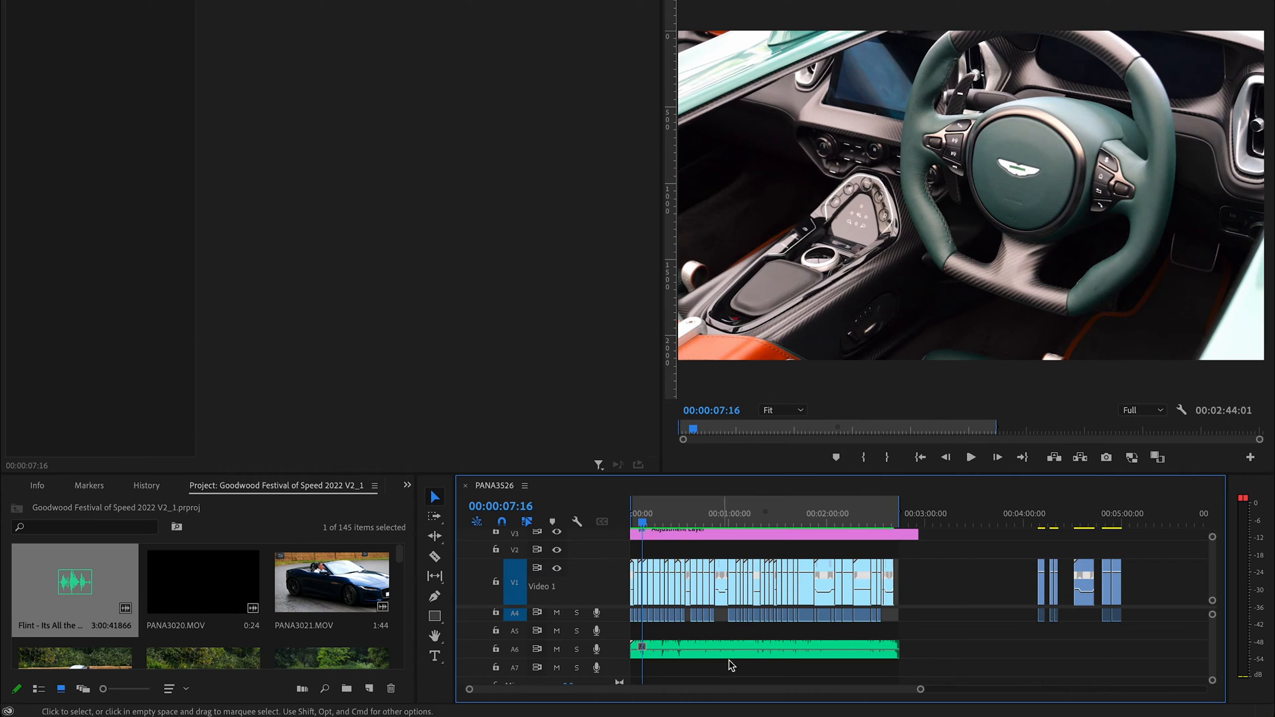
mouse_move(760, 580)
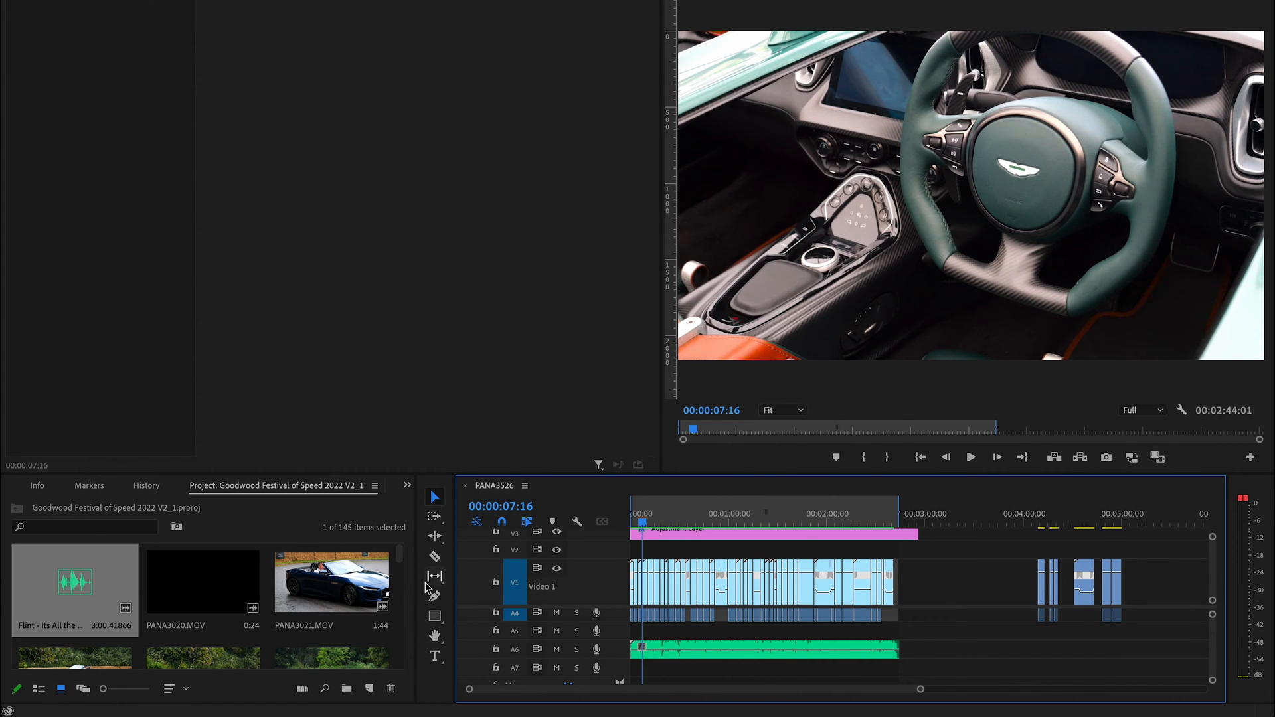
mouse_move(434, 538)
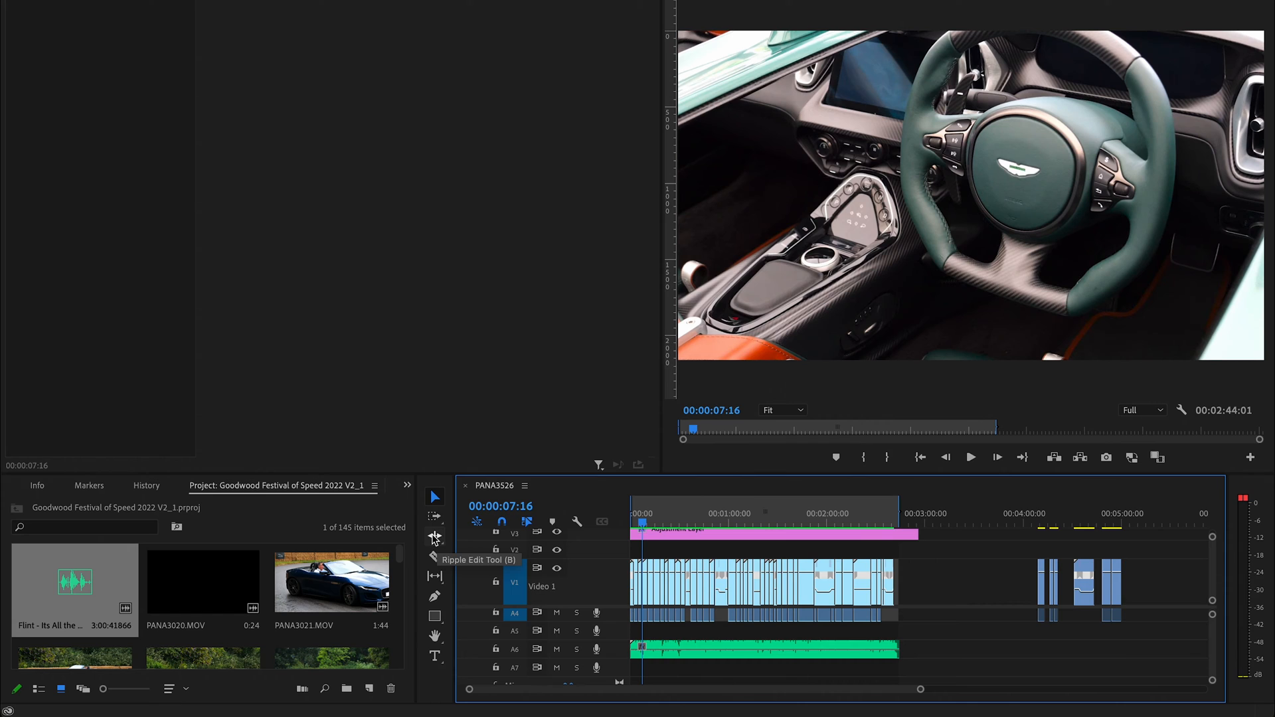
Switch to the Remix tool from the Ripple Edit flyout and play from near the sequence start
click(434, 538)
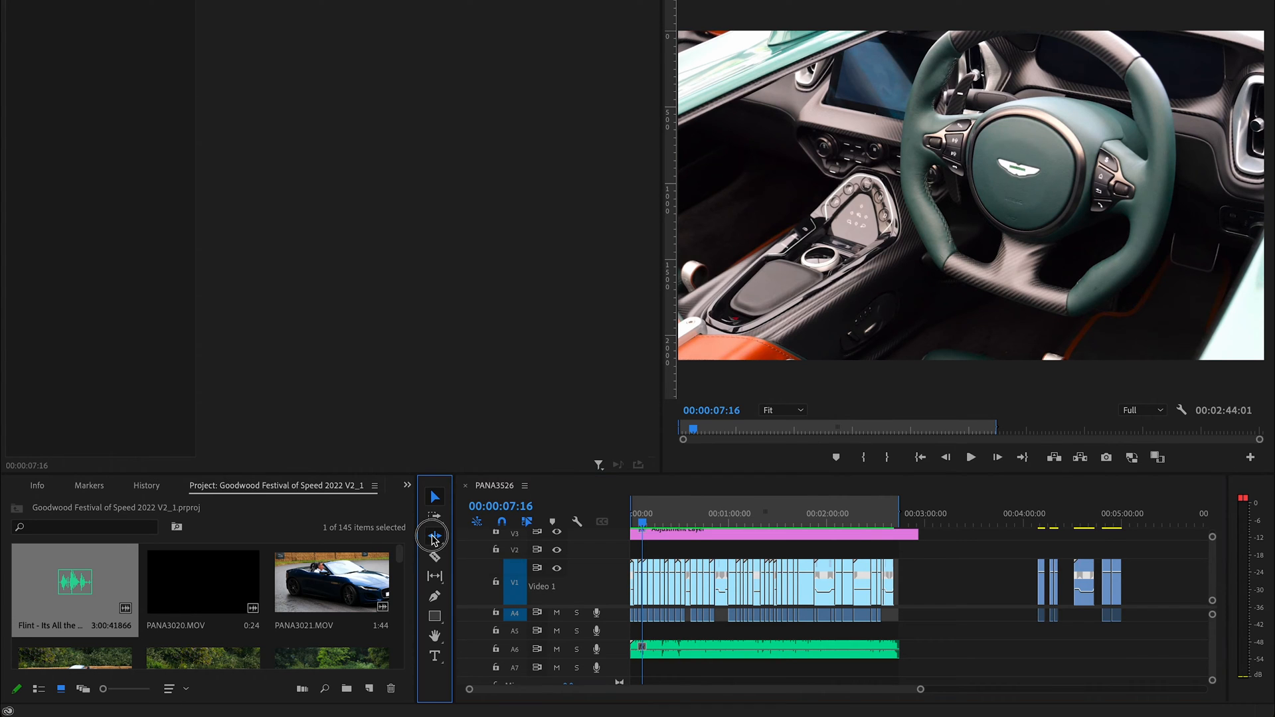
click(436, 539)
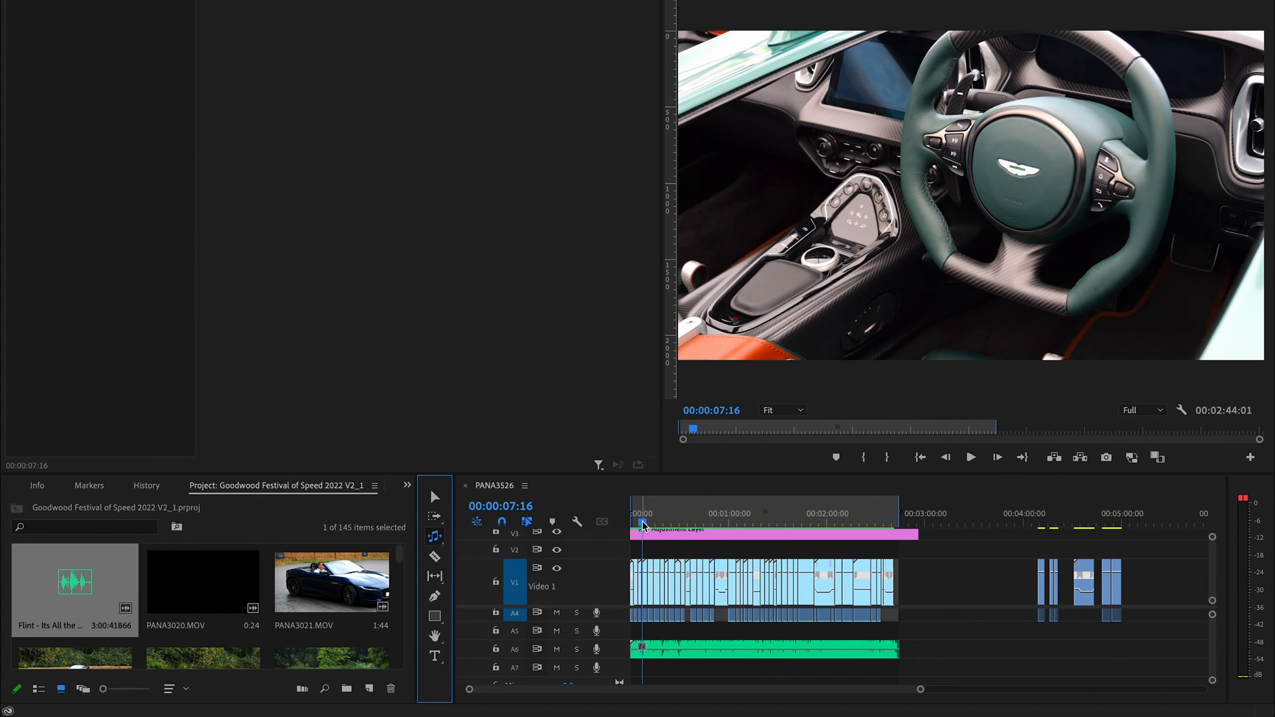
click(969, 457)
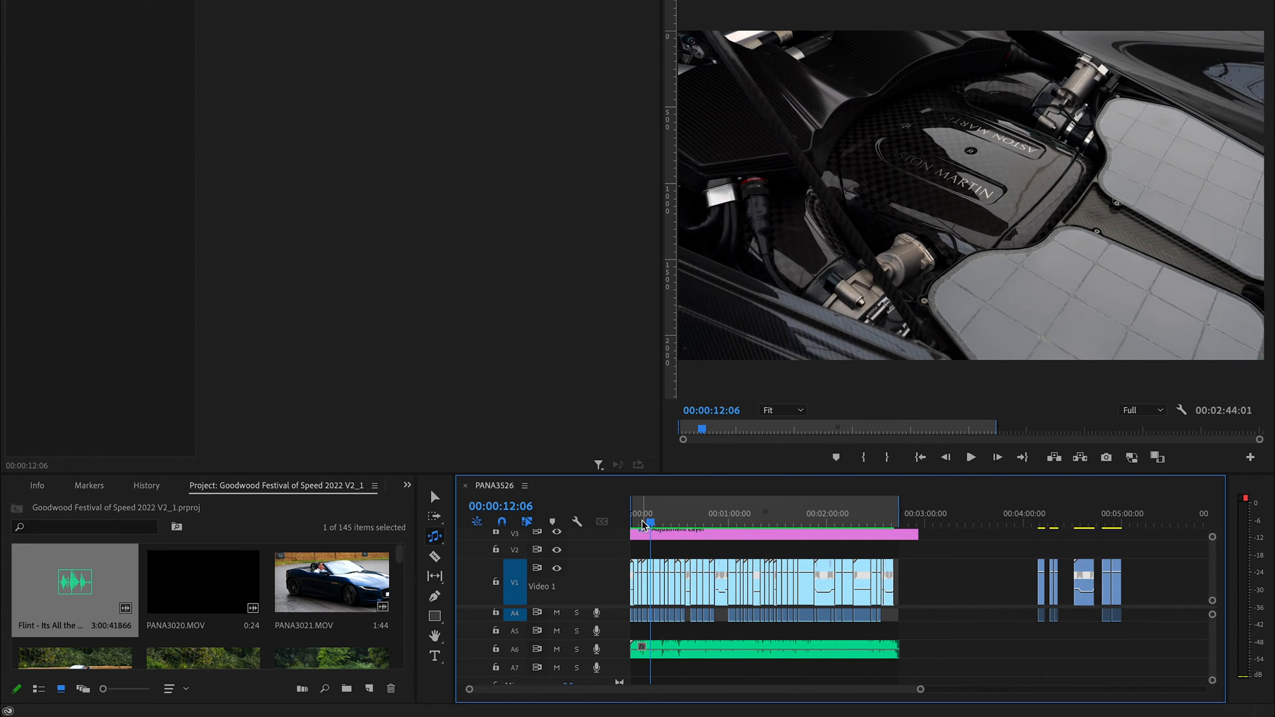
mouse_move(695, 562)
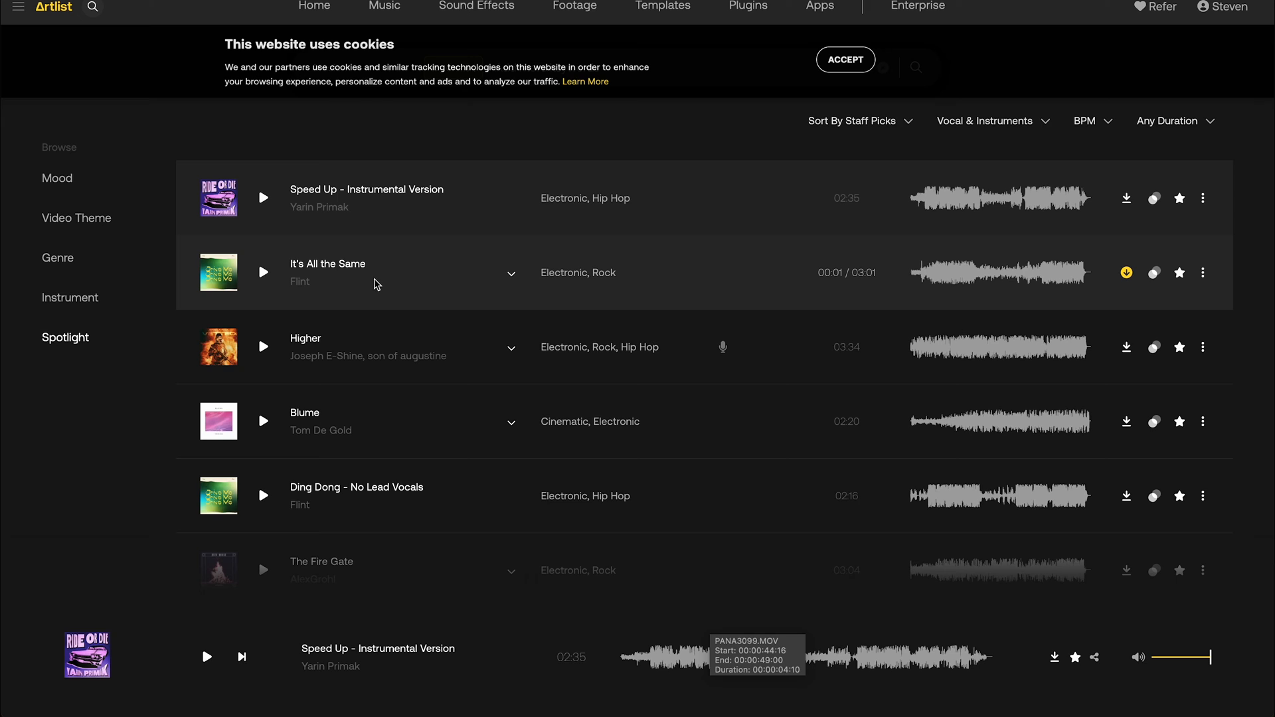
mouse_move(598, 347)
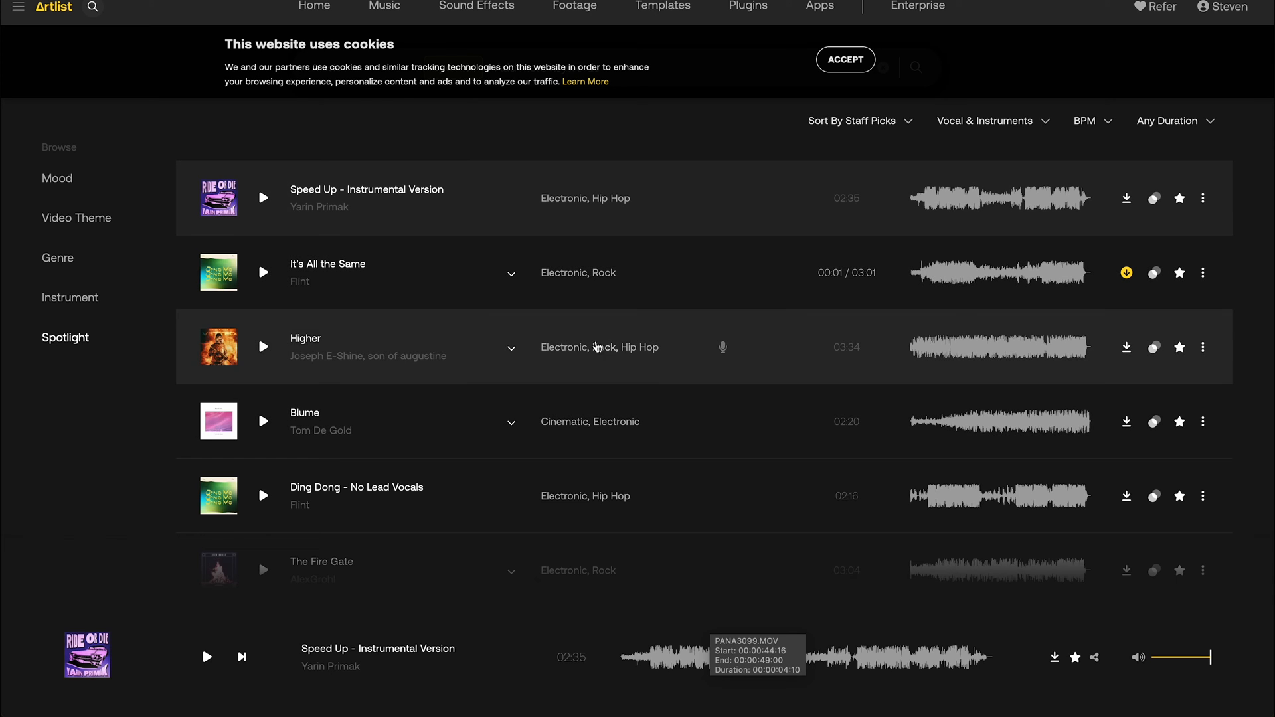
mouse_move(443, 378)
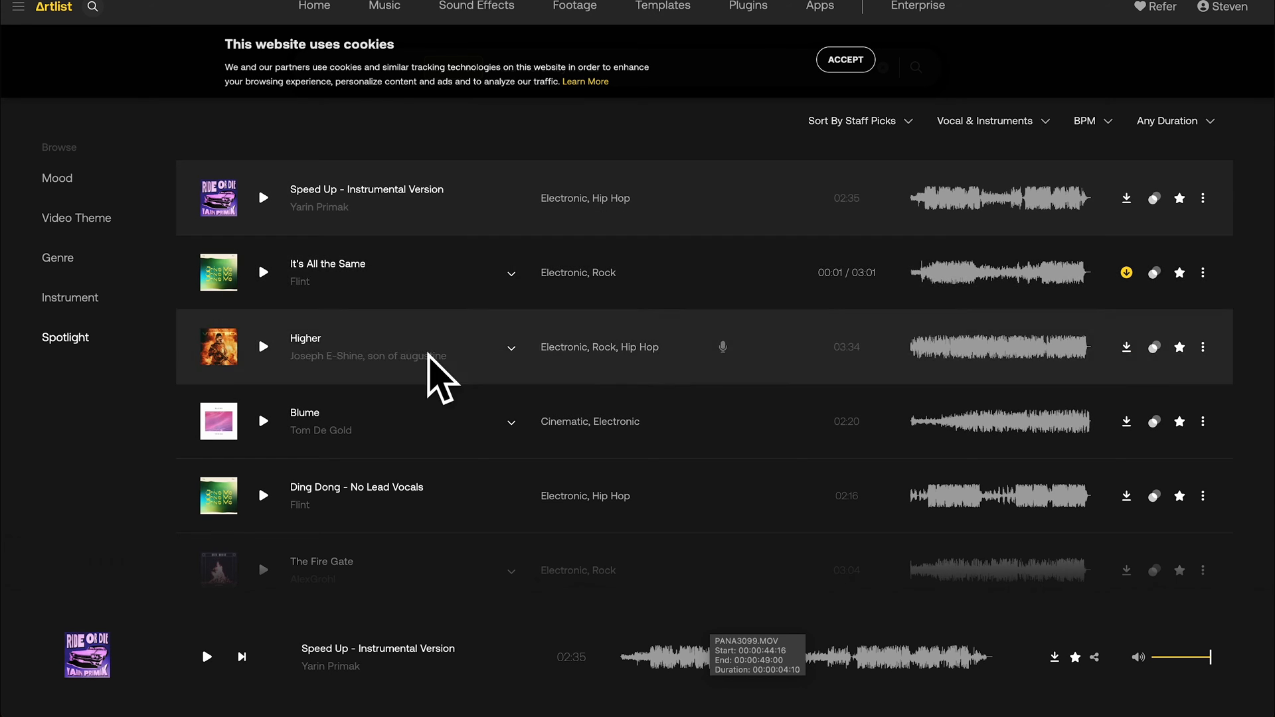
mouse_move(286, 294)
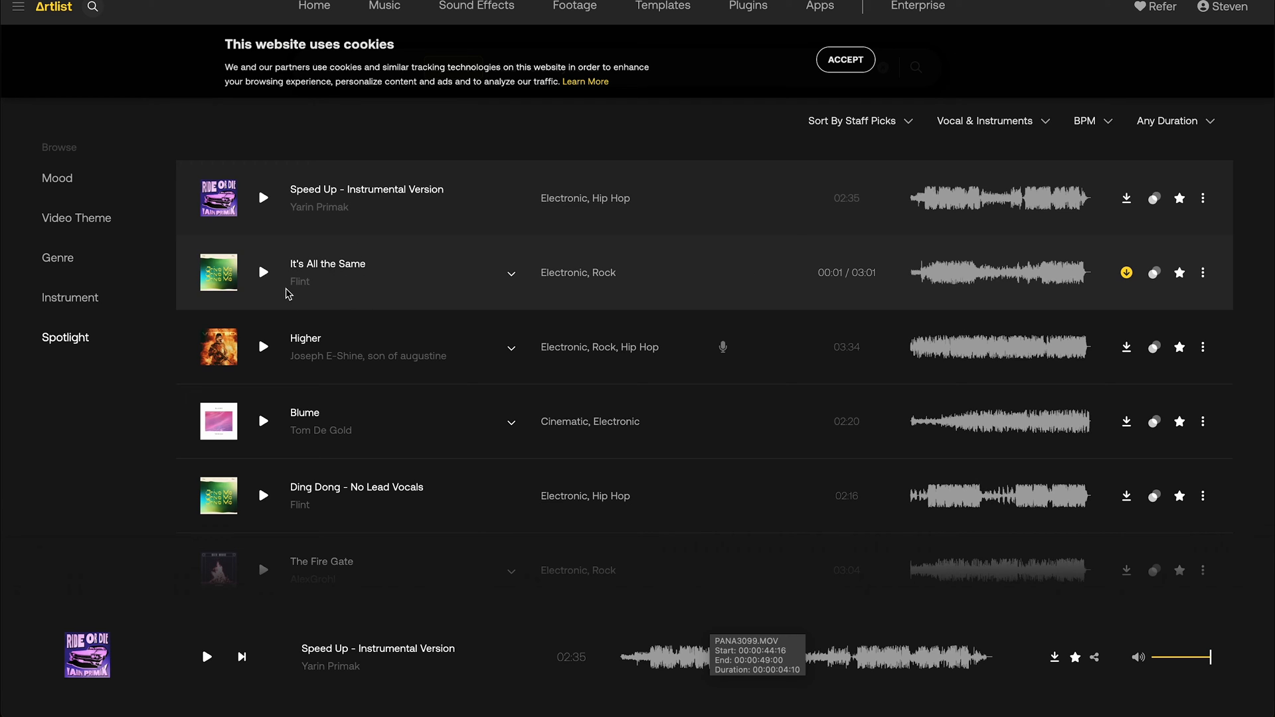
mouse_move(313, 278)
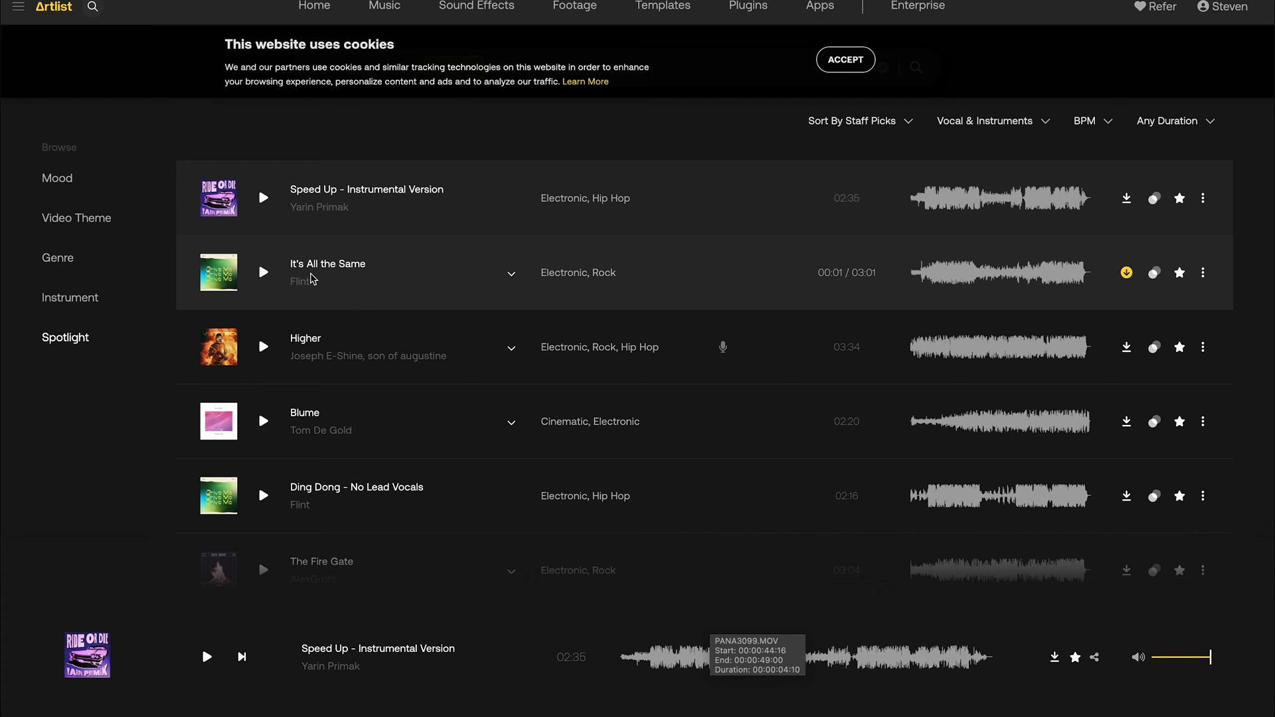
Play Flint's 'It's All the Same' from the Artlist Spotlight list
click(263, 272)
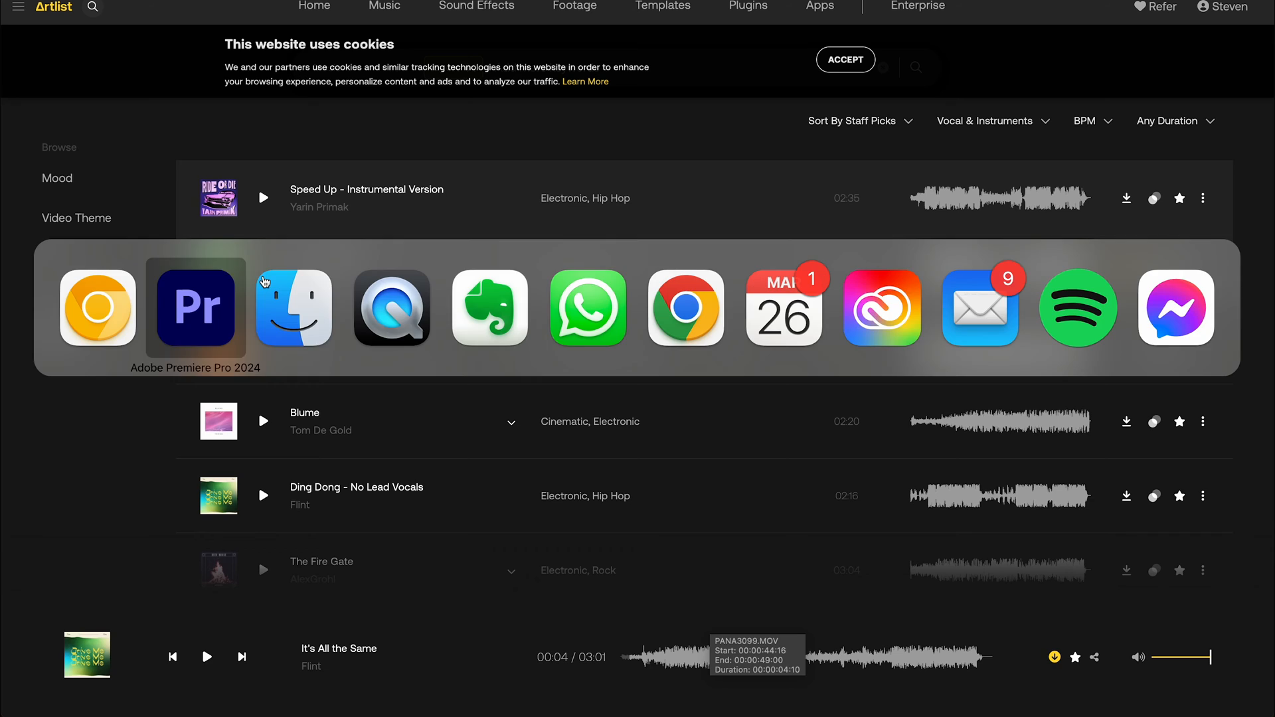
Bring Premiere back, place the Flint track on audio track A7 and select the clip
click(195, 307)
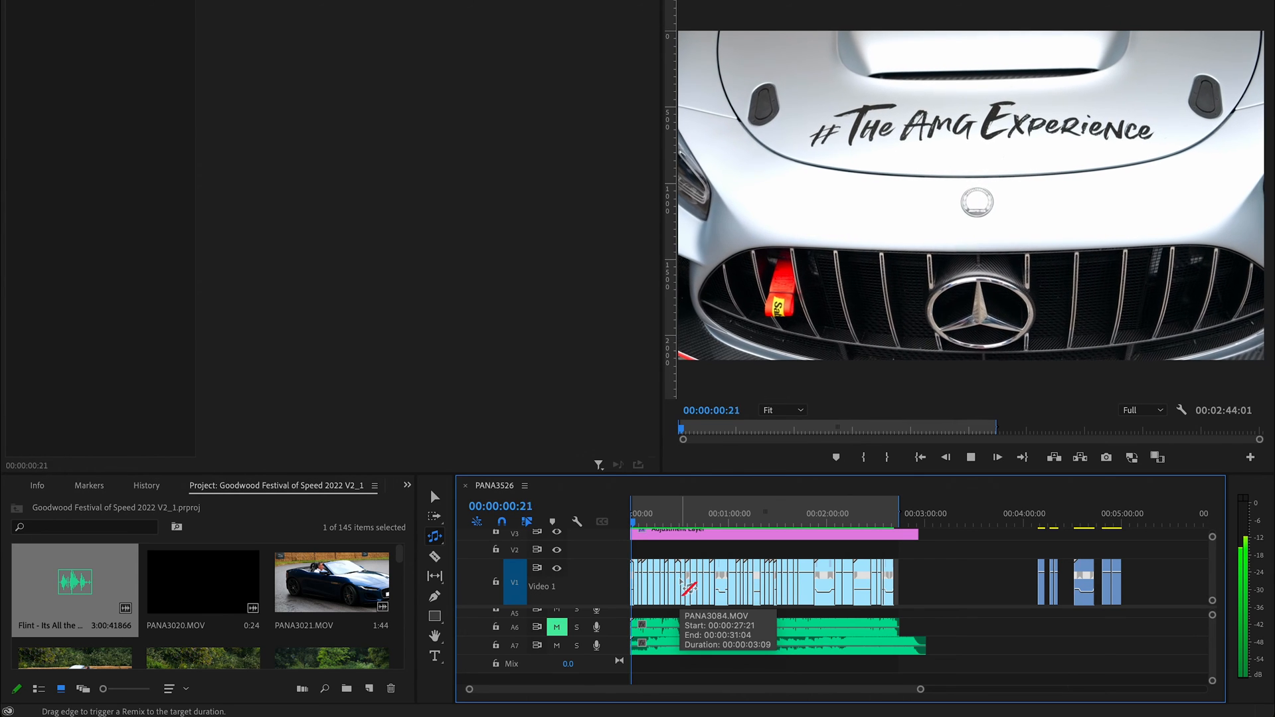
click(882, 513)
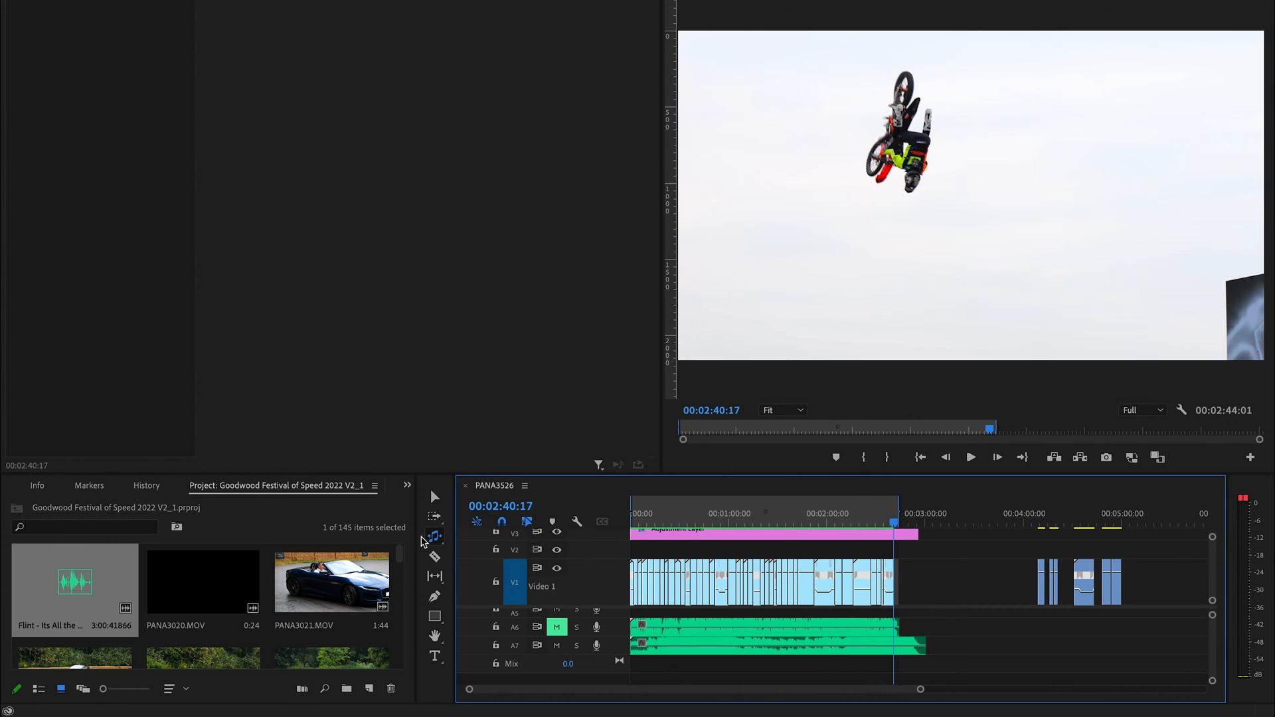
click(433, 496)
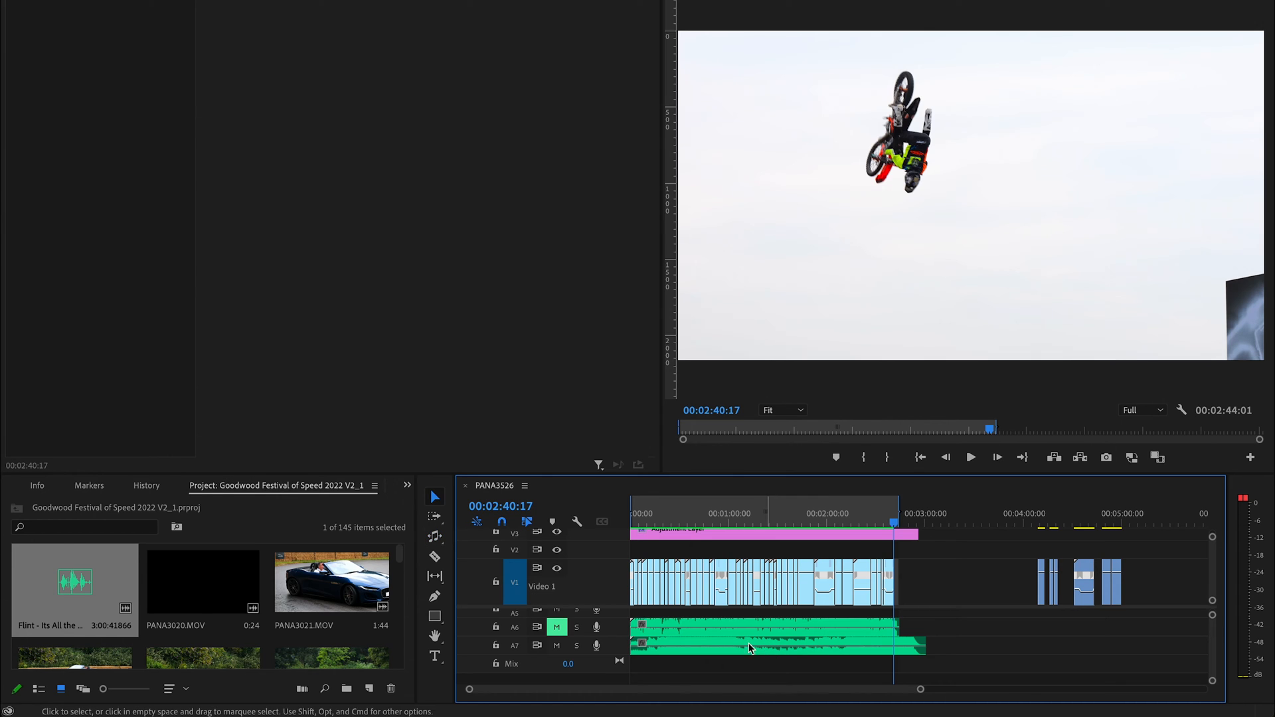
click(435, 536)
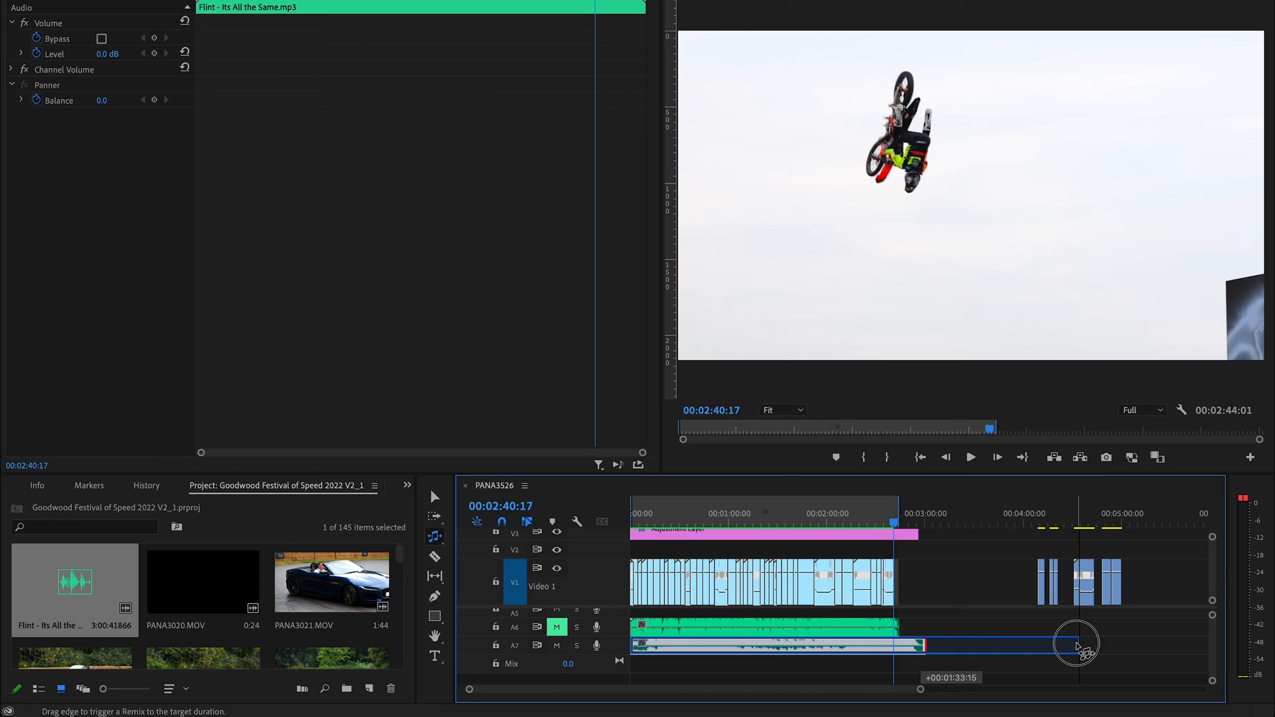
Remix the Flint clip to end with the video at a 00:02:44:01 target, then play near the end
drag(1078, 646, 900, 650)
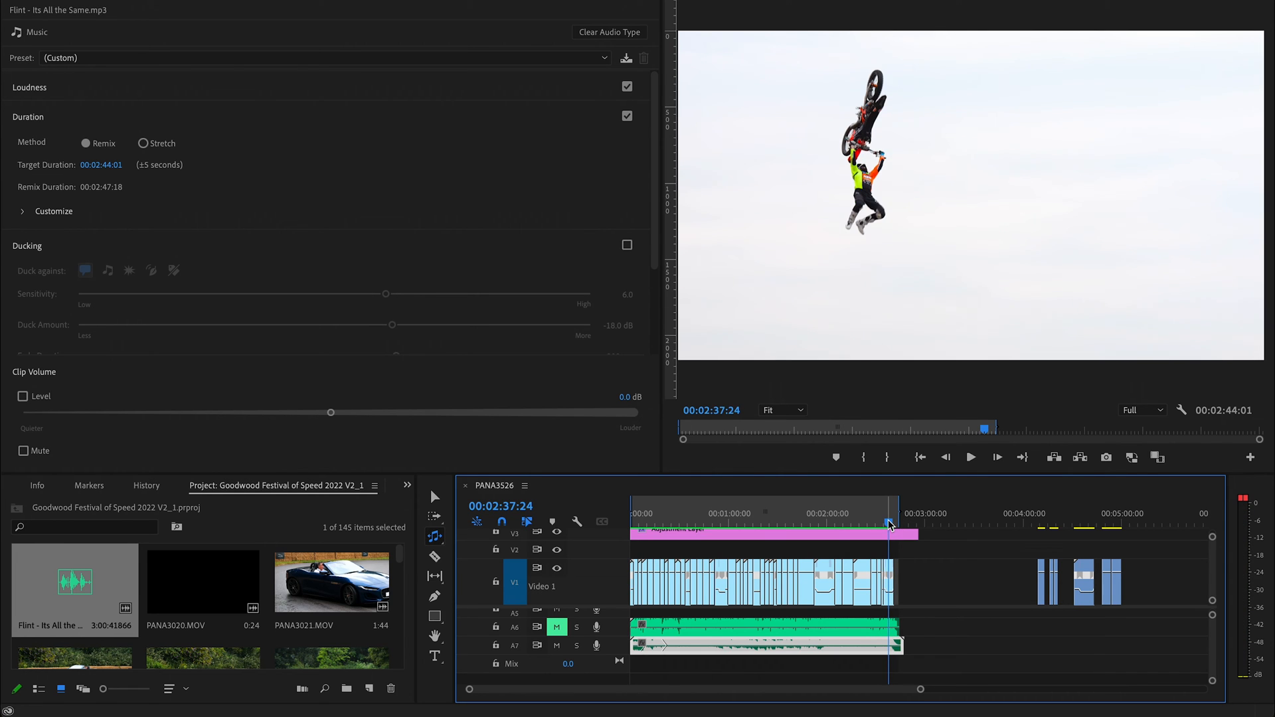
click(970, 455)
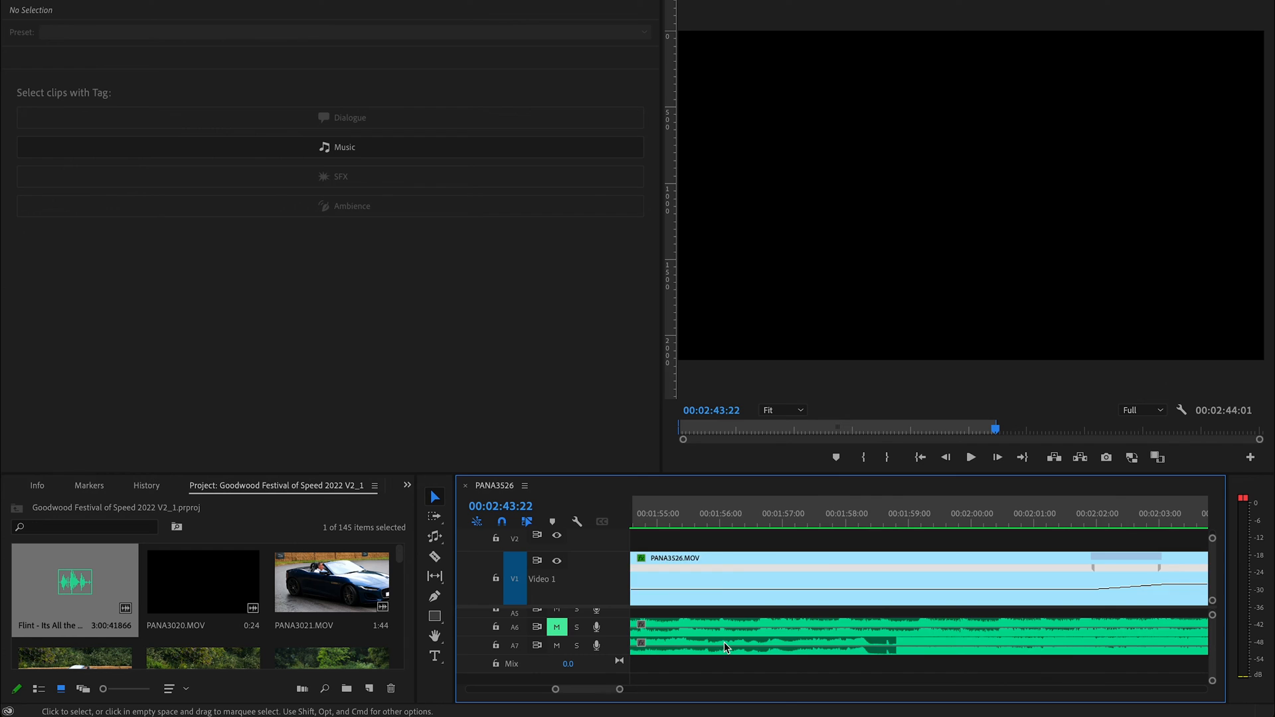
Scroll back to the sequence start and play from around 00:00:05 to hear the remixed opening
scroll(left, 3)
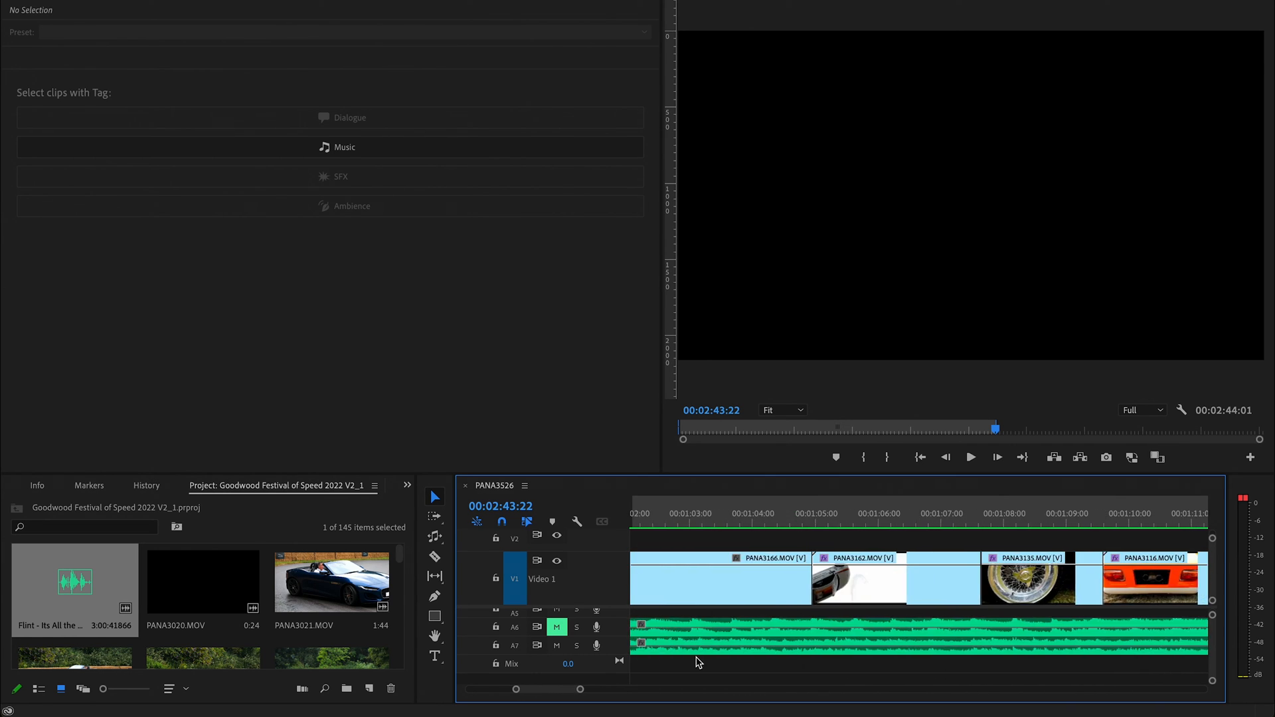
scroll(left, 3)
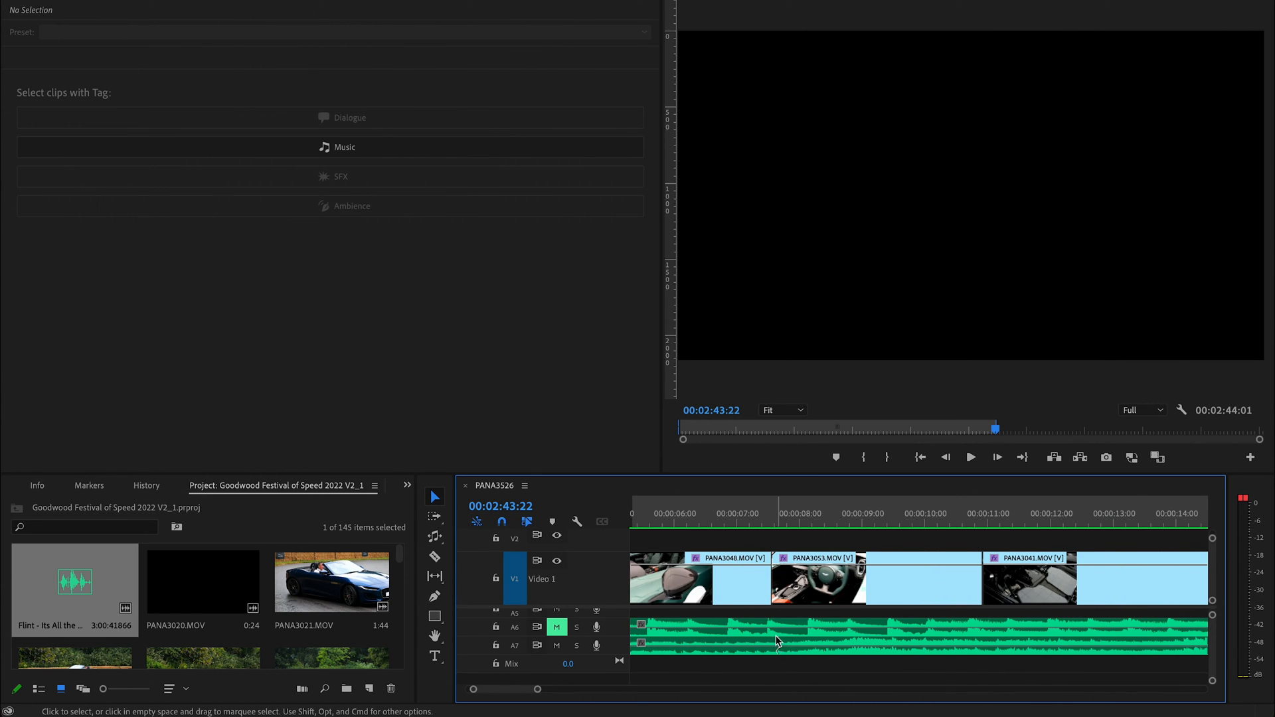
mouse_move(777, 651)
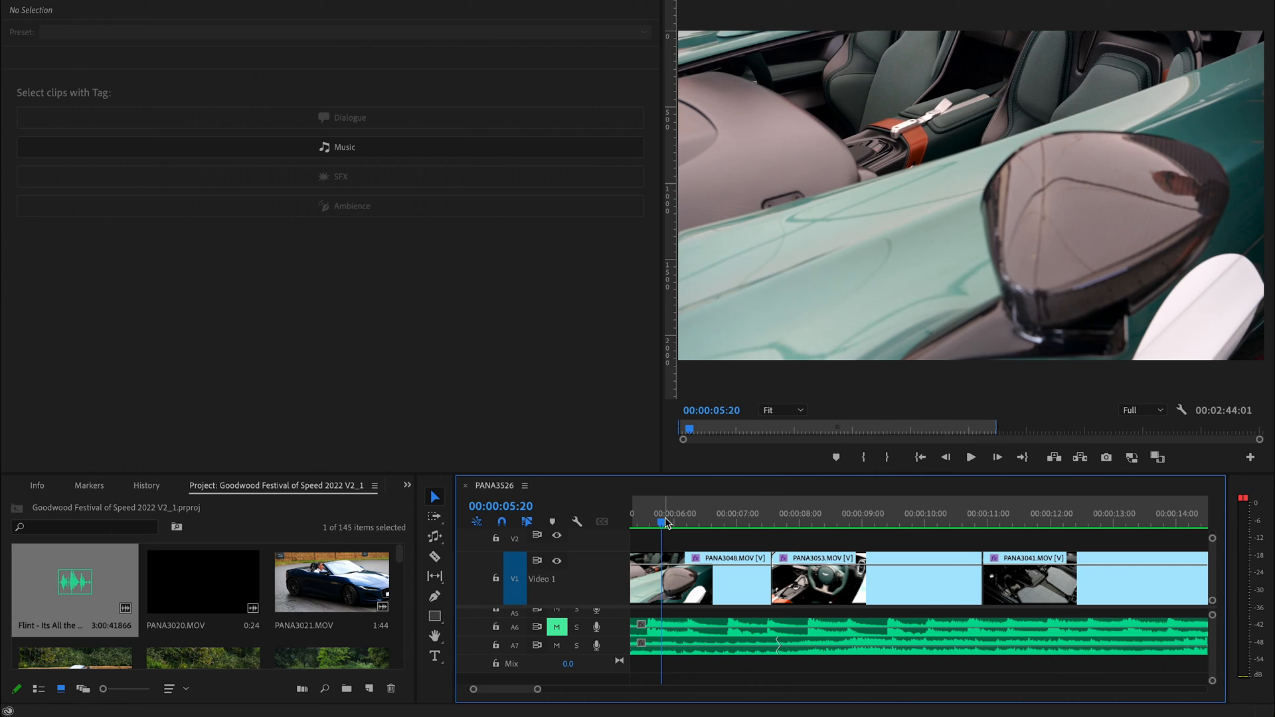
click(970, 456)
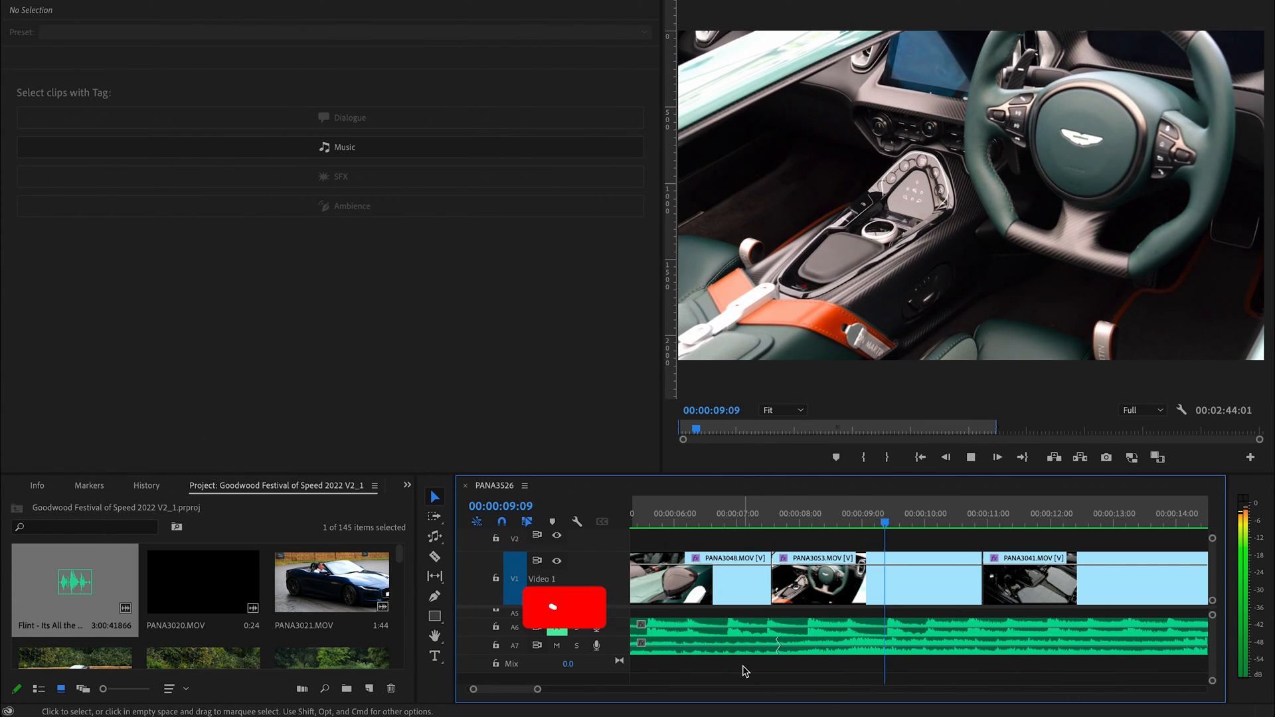
click(997, 456)
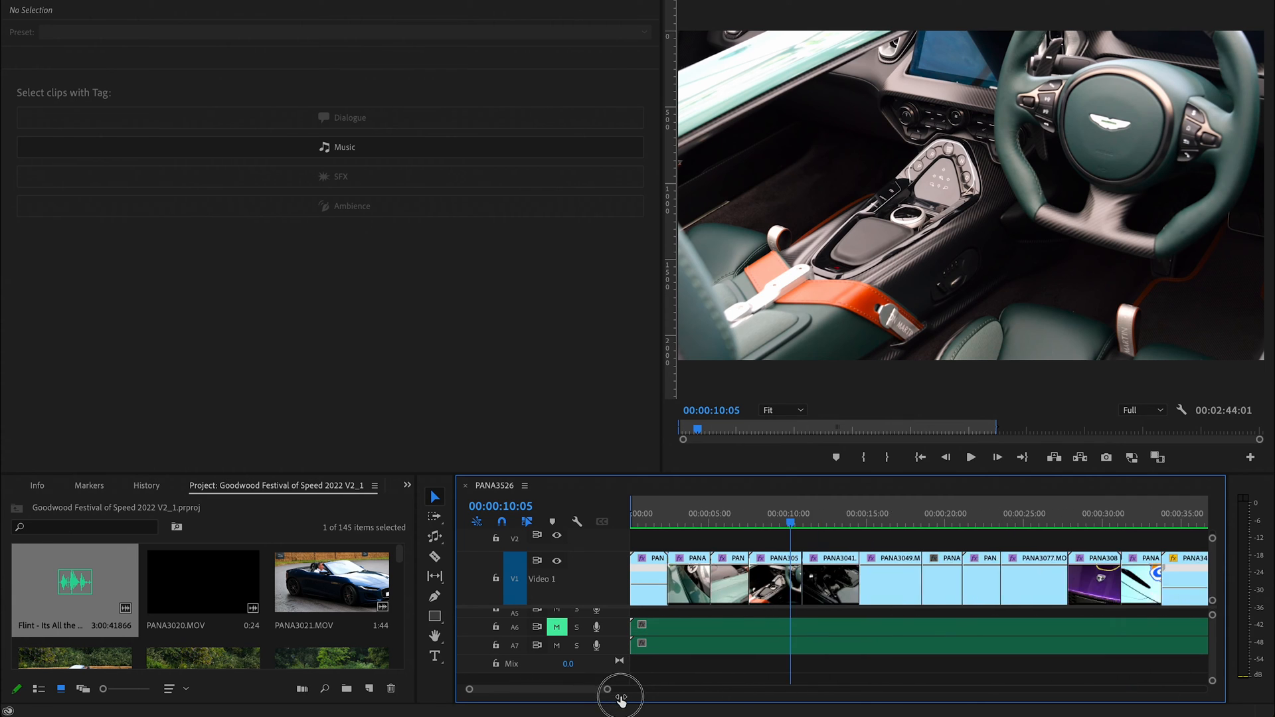
drag(621, 695, 808, 695)
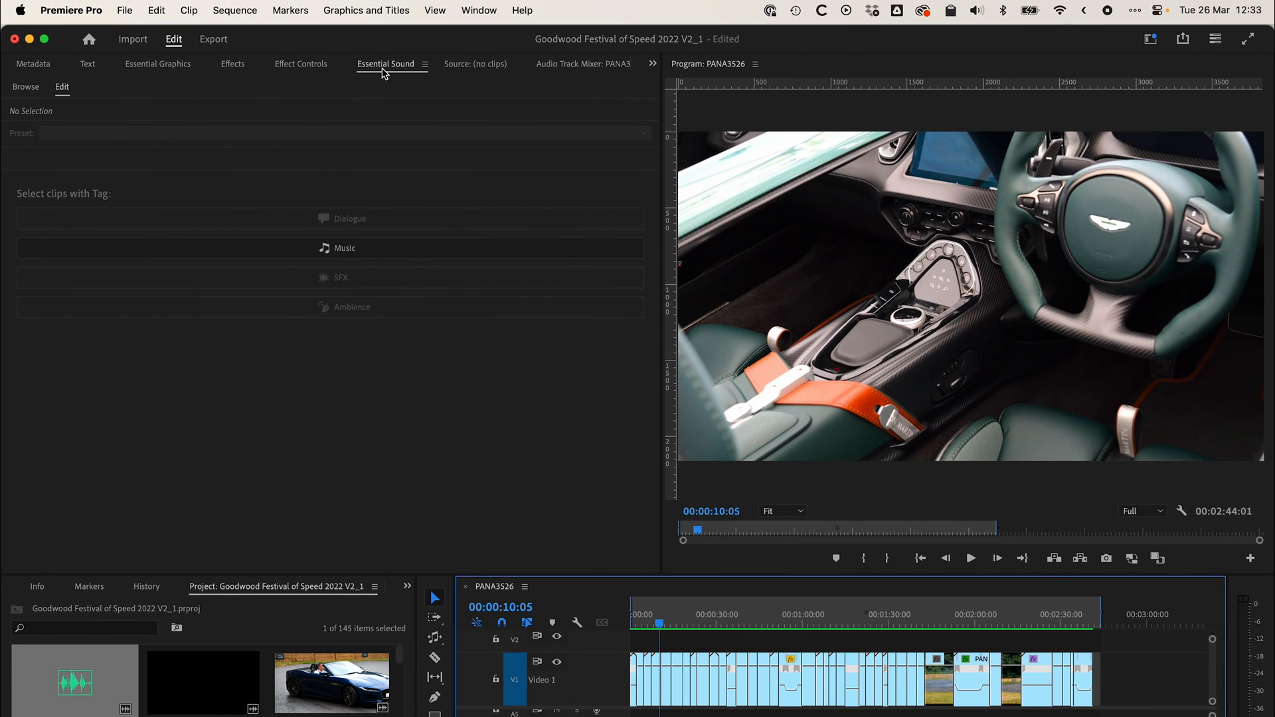
click(480, 9)
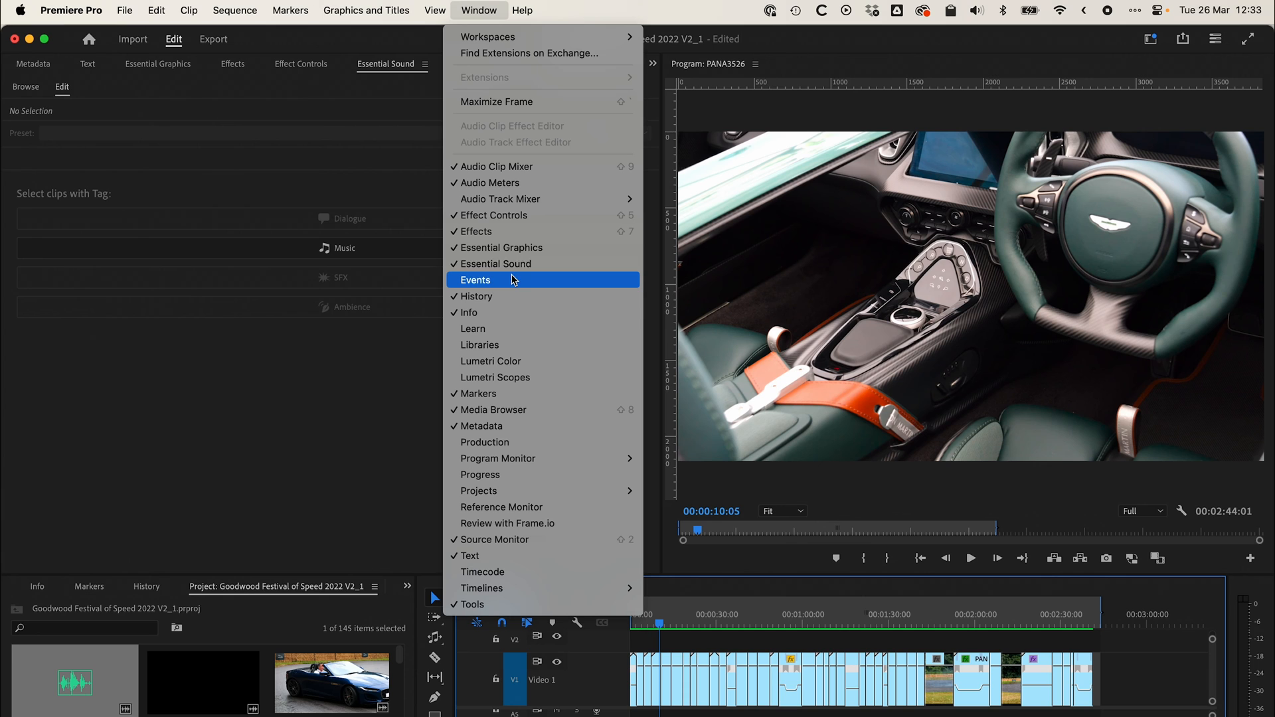
click(476, 280)
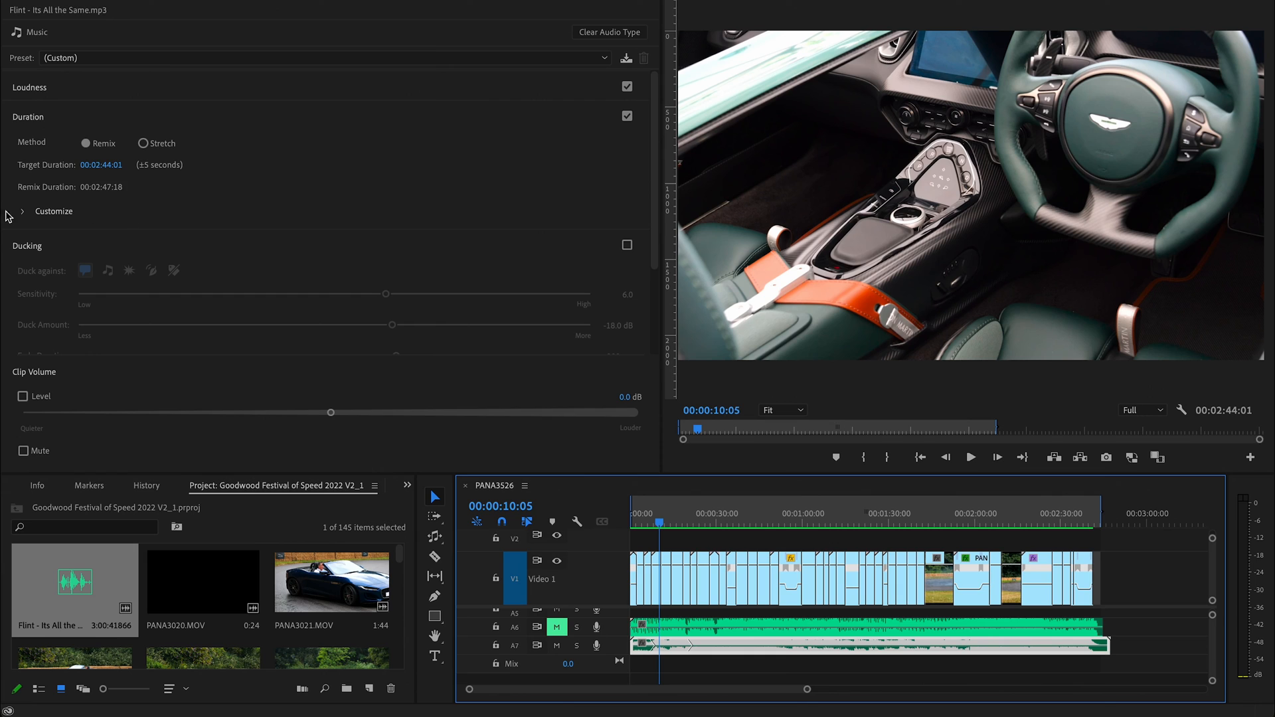
Expand the remix Customize settings, try Segments at 2.8, then restore it to 5.0
click(12, 211)
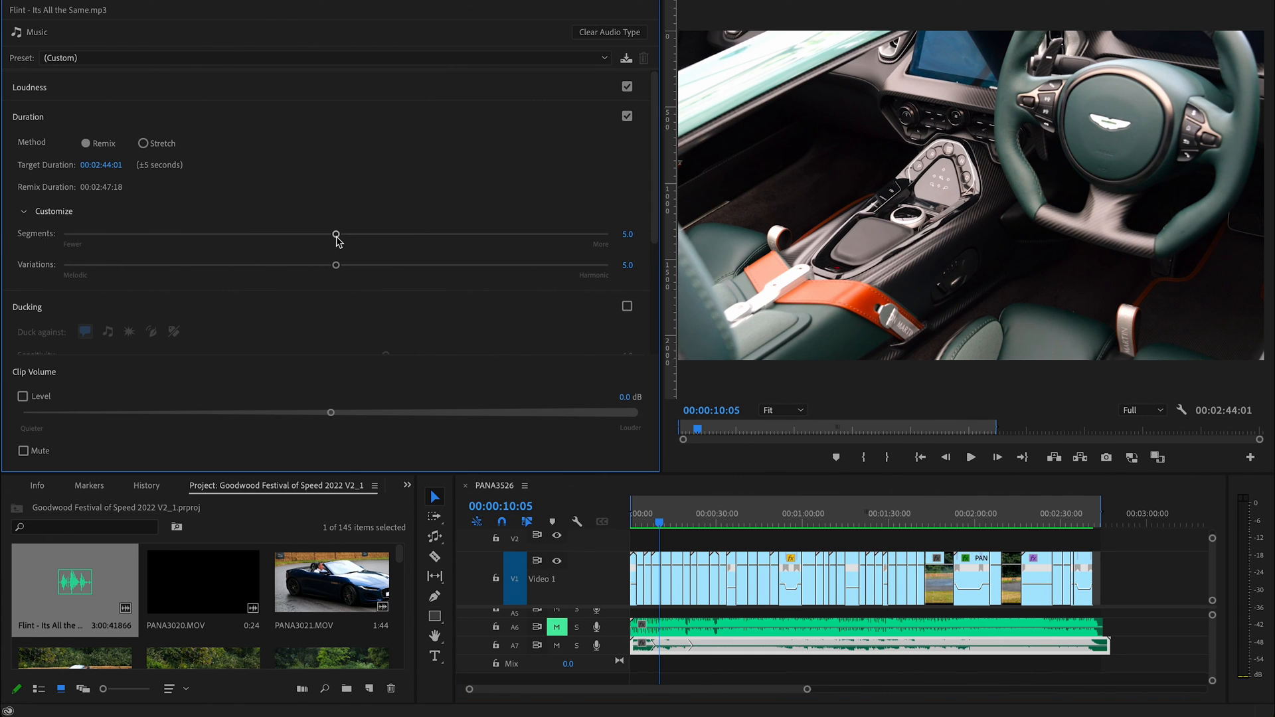
drag(336, 235, 214, 235)
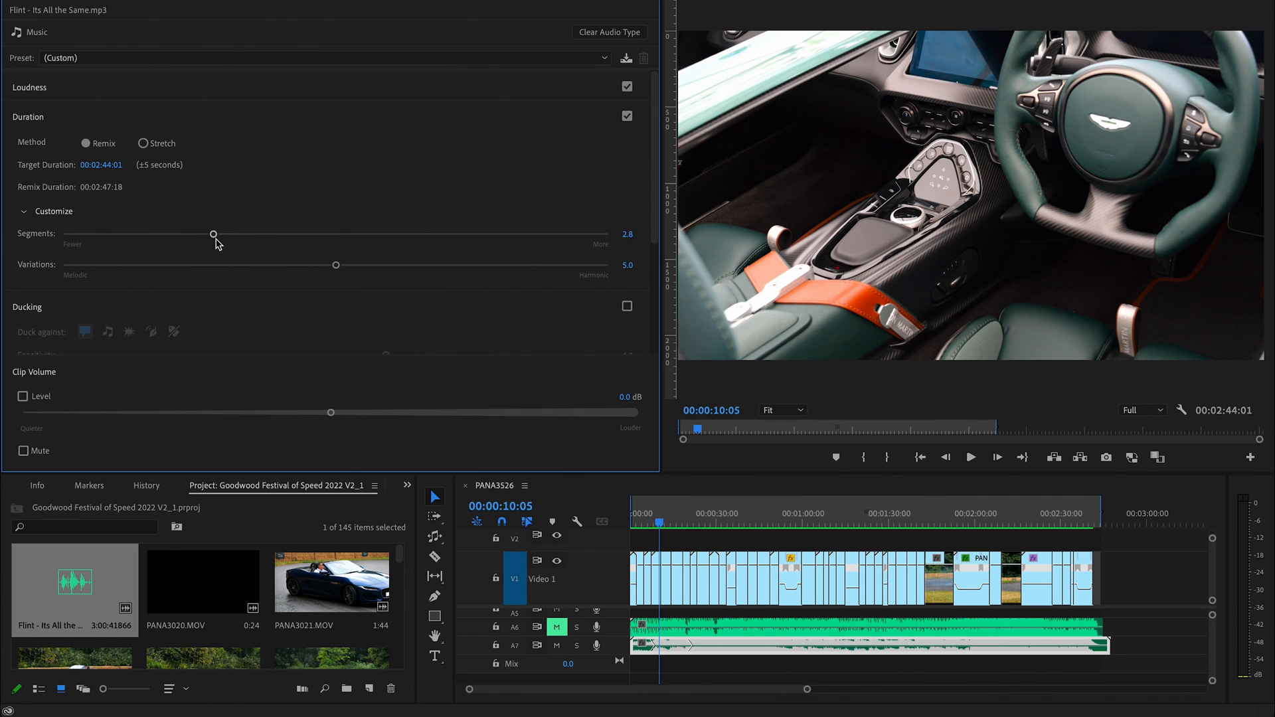
drag(214, 235, 338, 244)
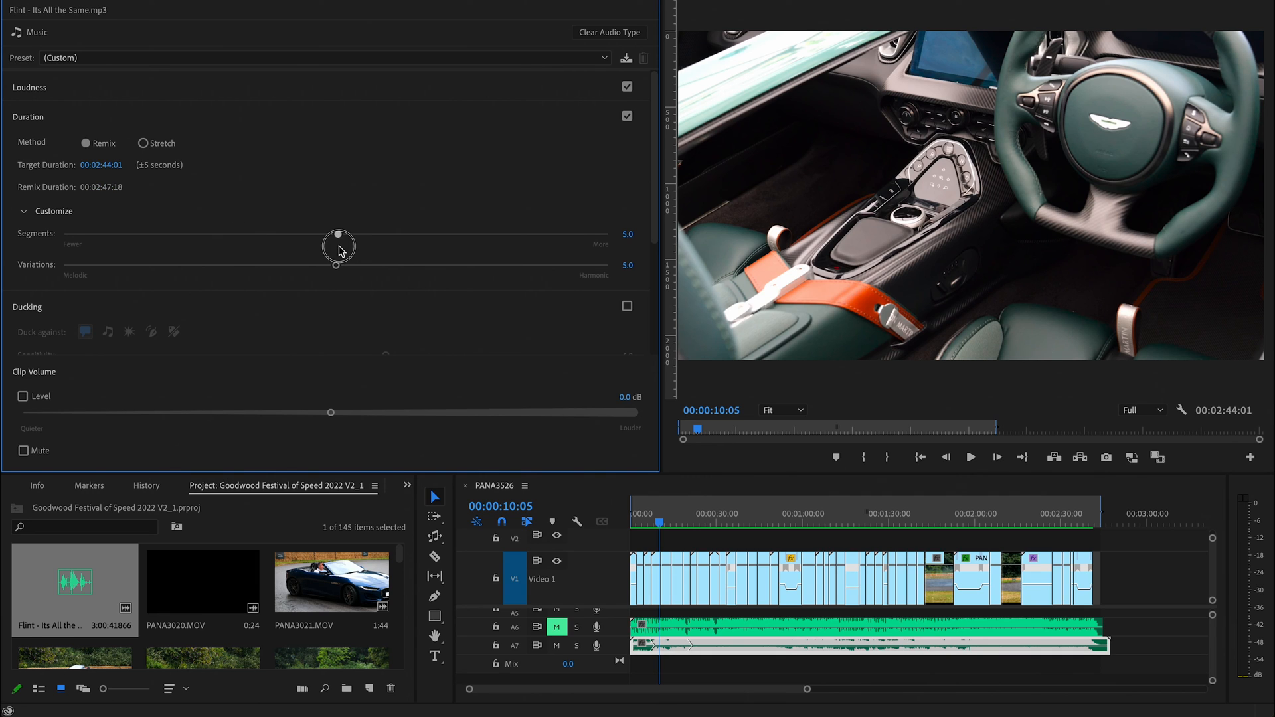
mouse_move(412, 295)
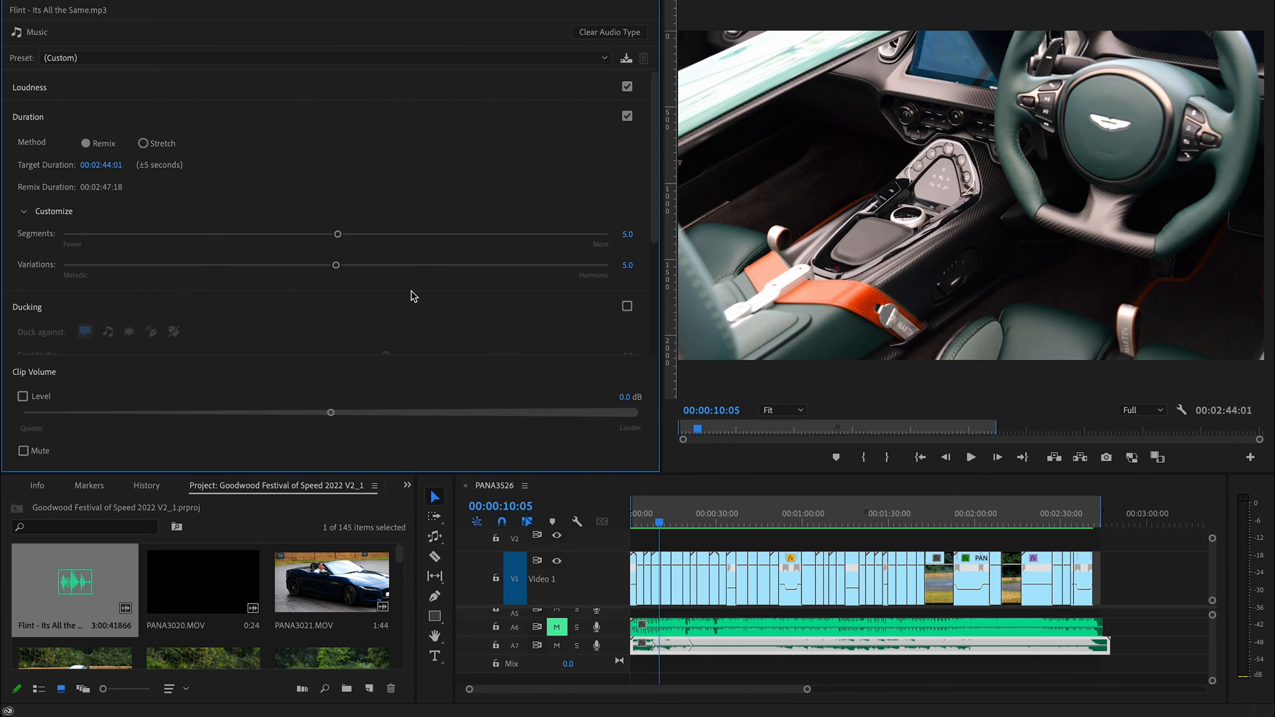